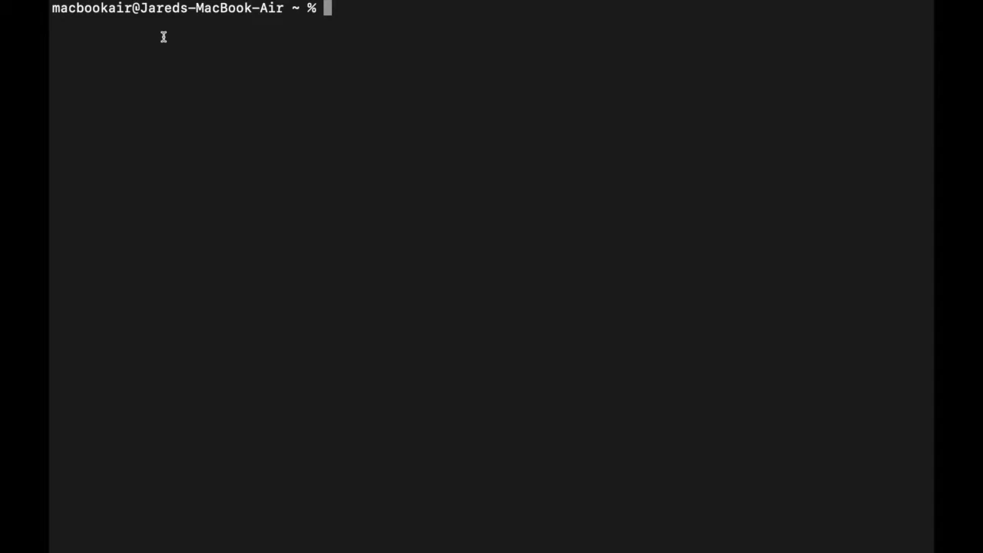
mouse_move(163, 39)
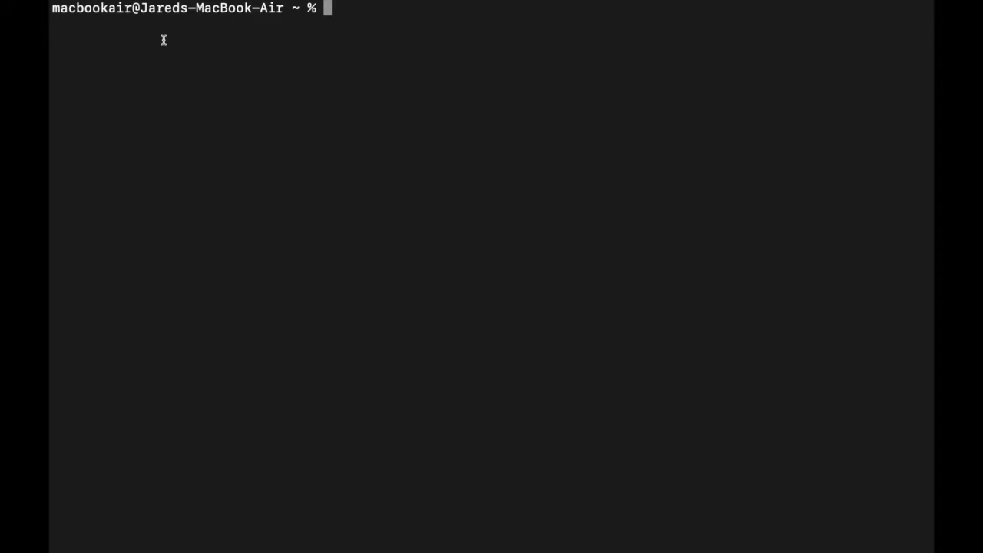
text(ss)
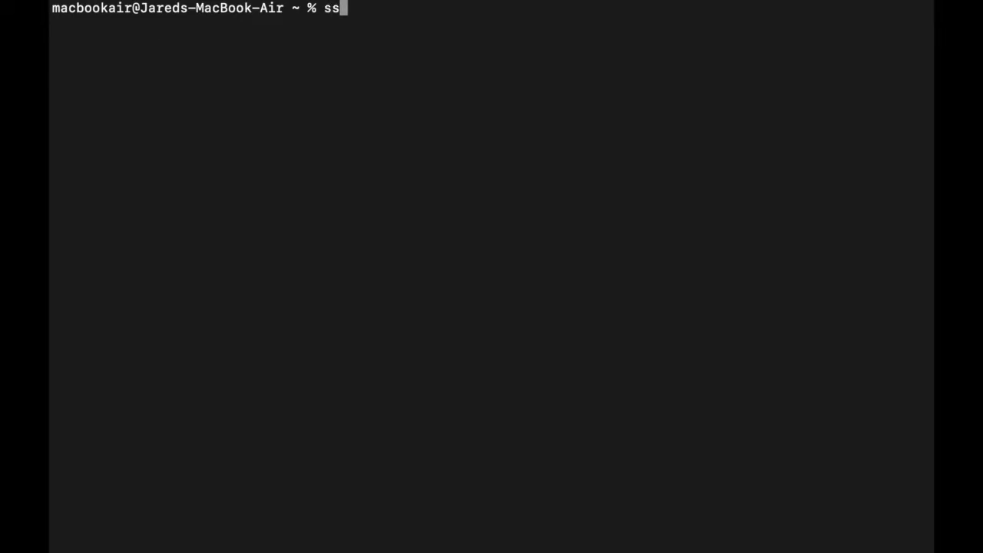
text(h-keygen)
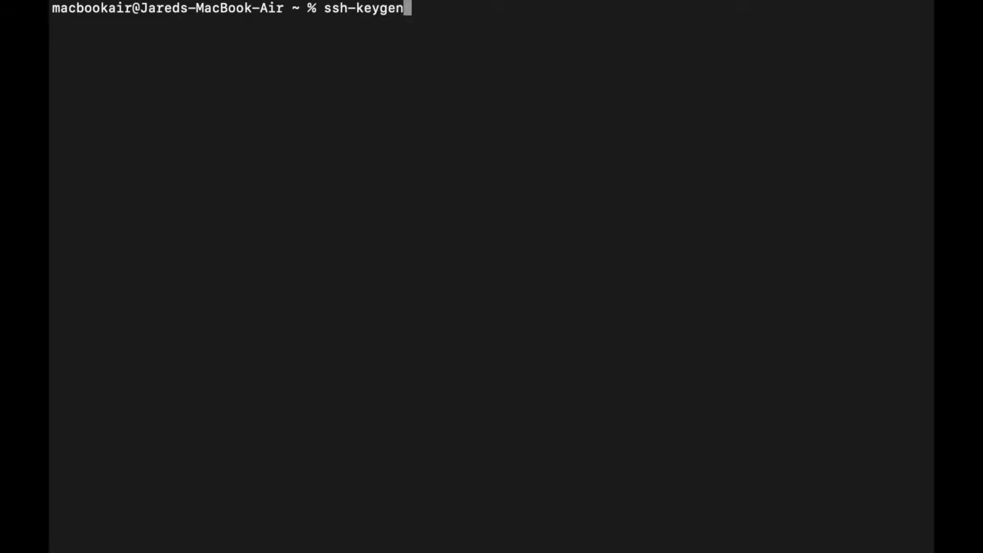
text(-t rsa)
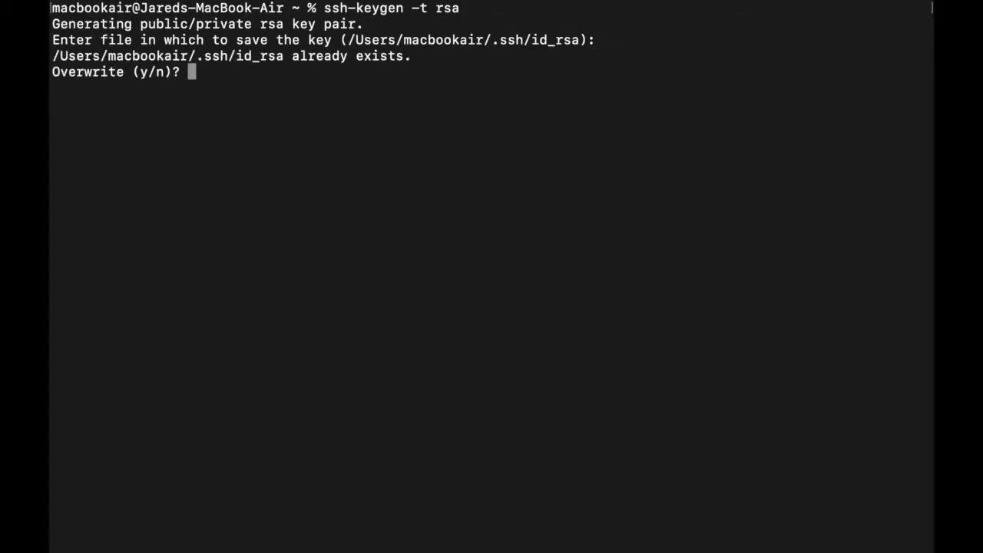
text(y)
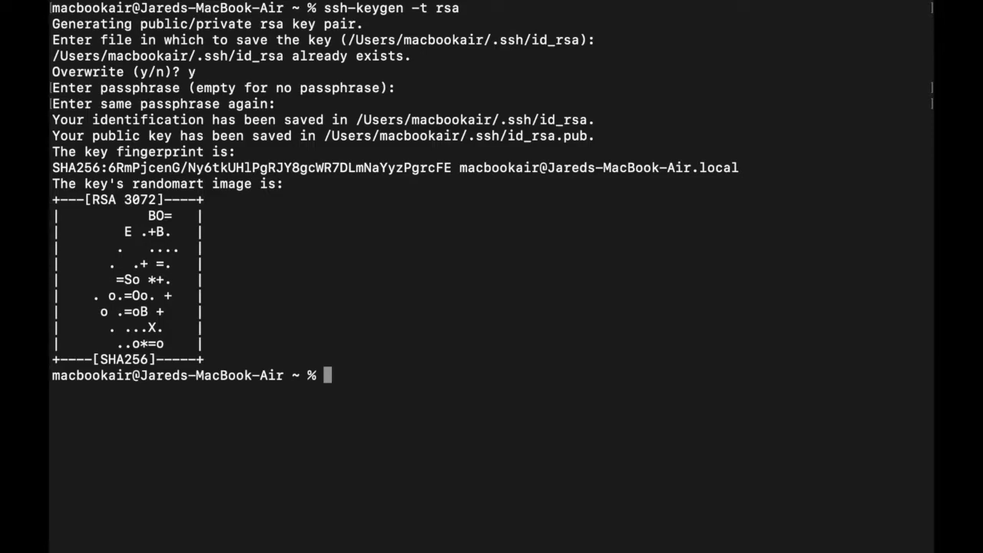
text(cd)
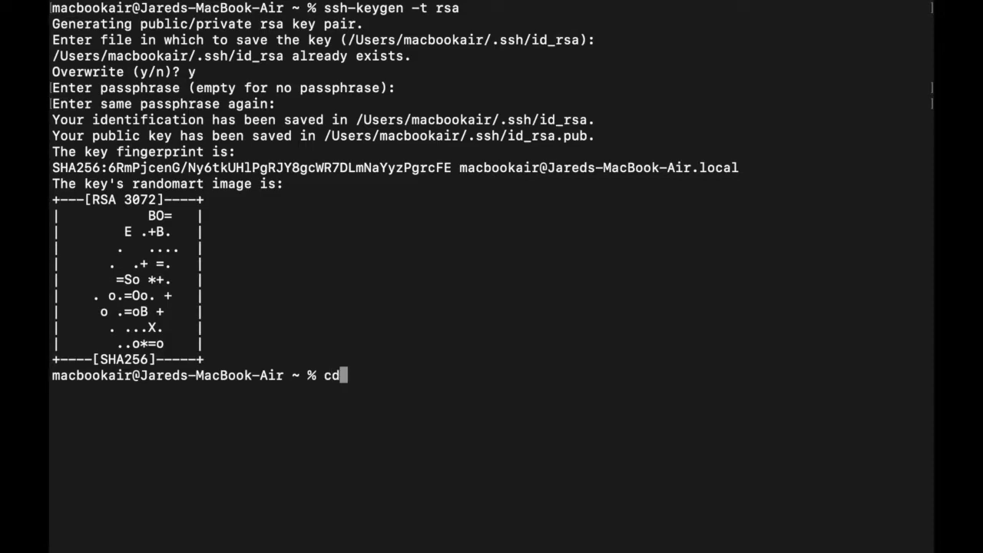
text(/User.)
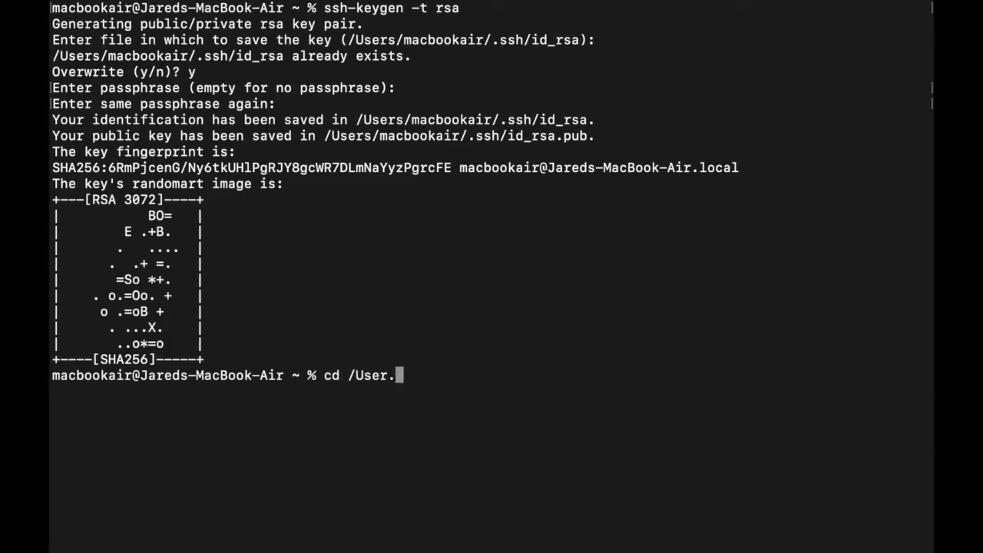
text(/macbookair/)
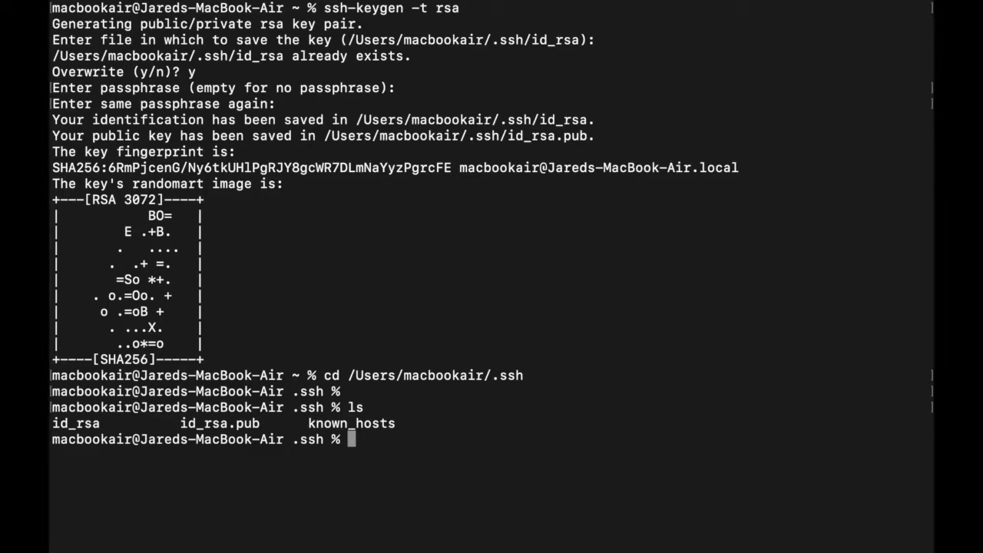
text(sudo nano)
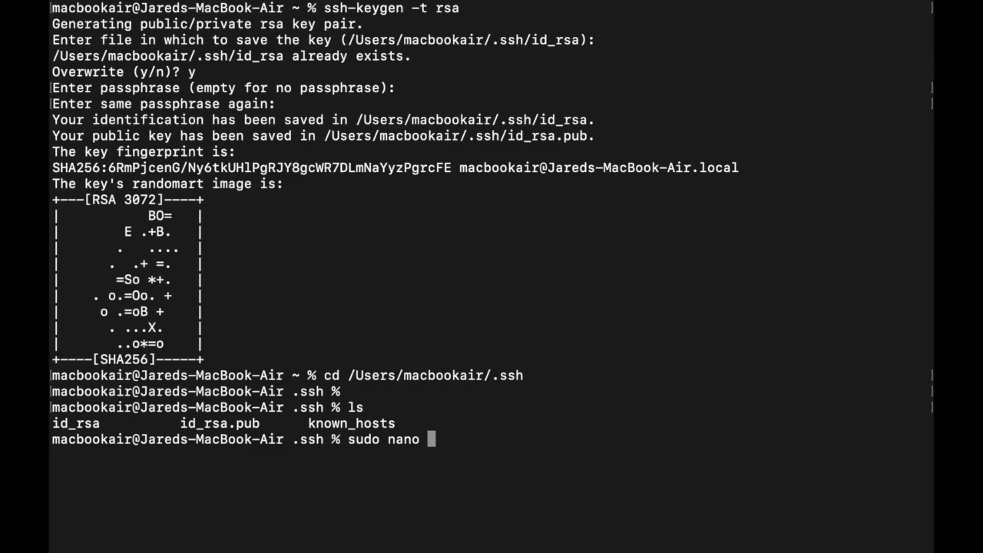
text(i)
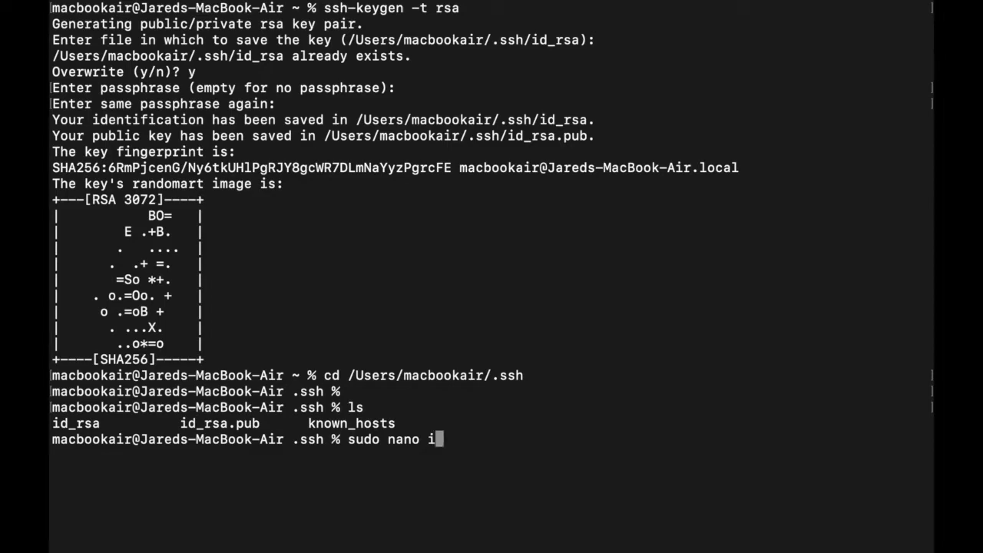
text(s_rsa.)
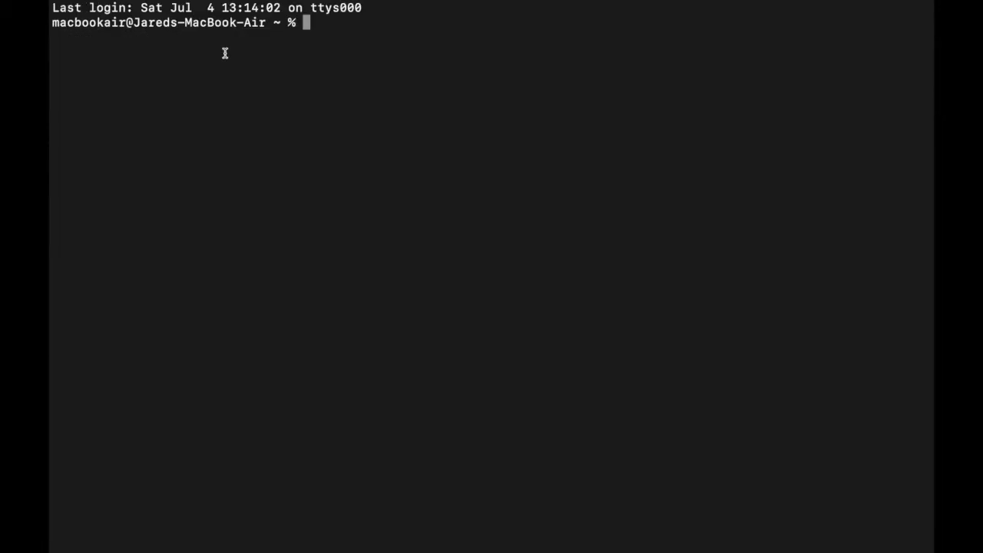
text(pbcopy <)
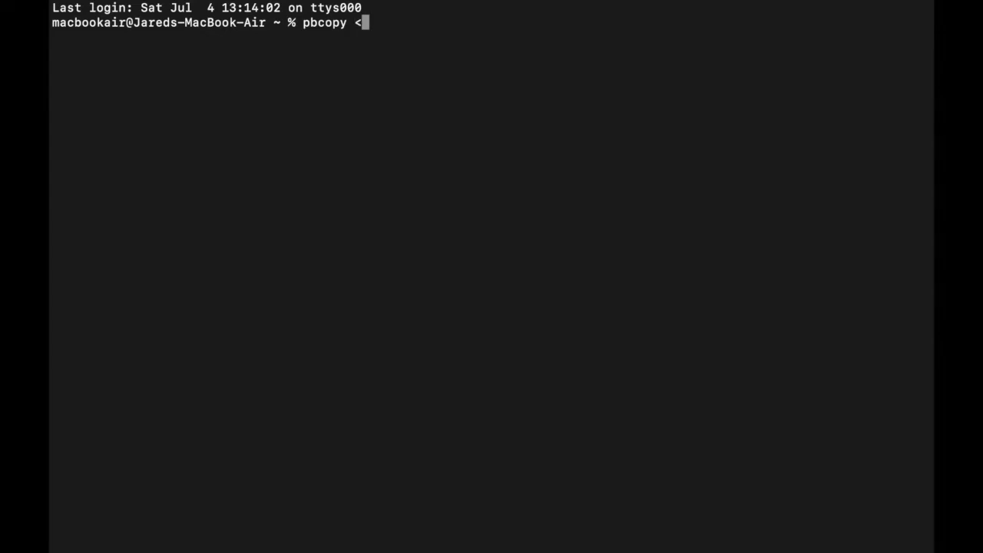
text(~./)
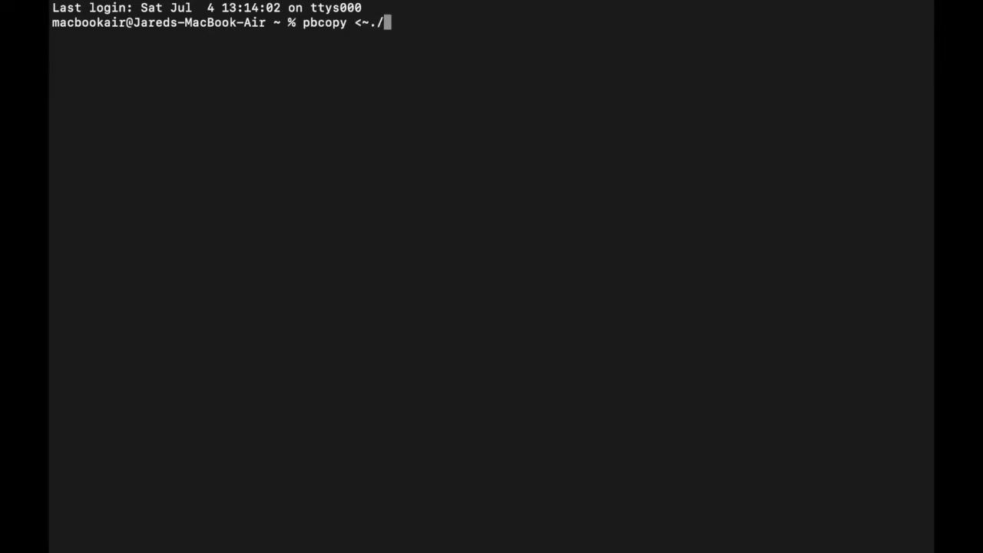
text(ssh)
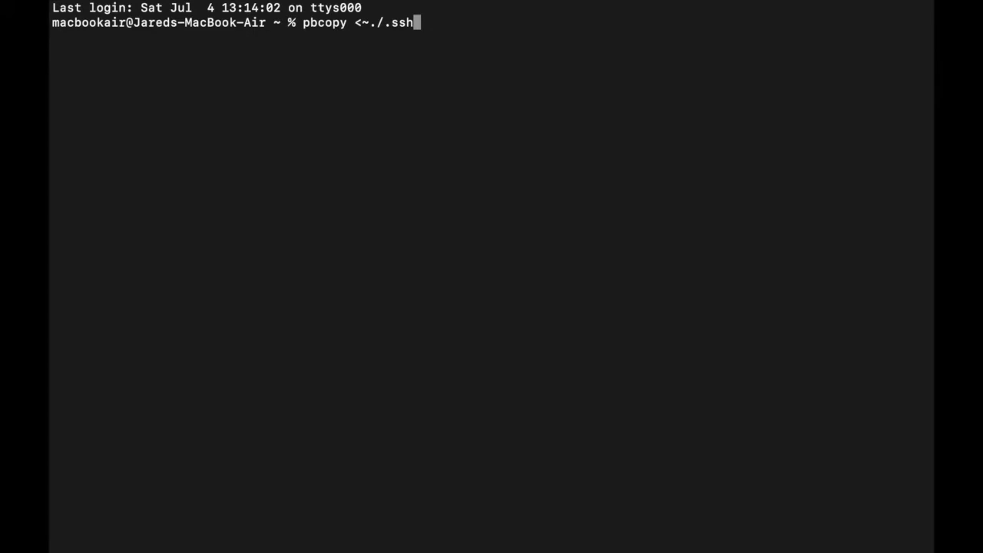
text(/id)
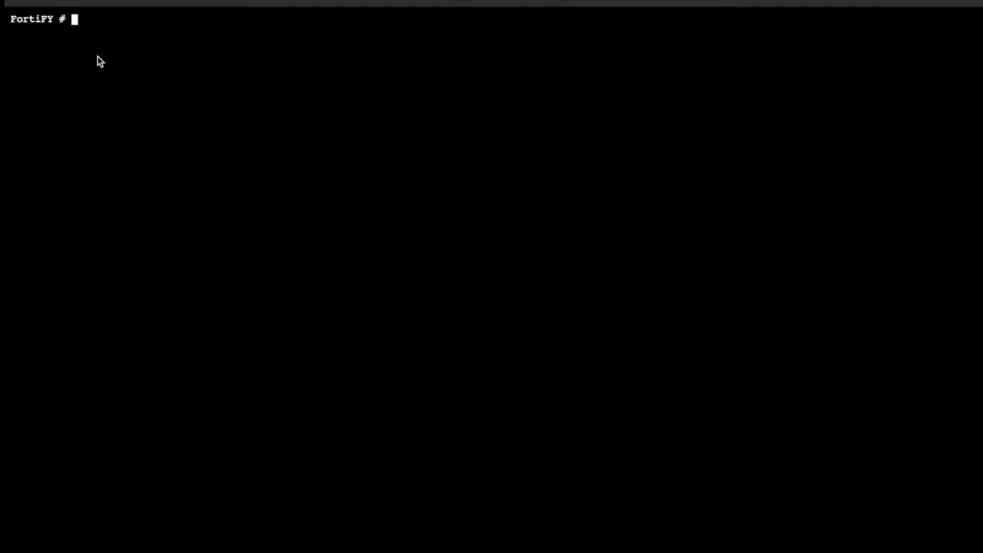
text(confi)
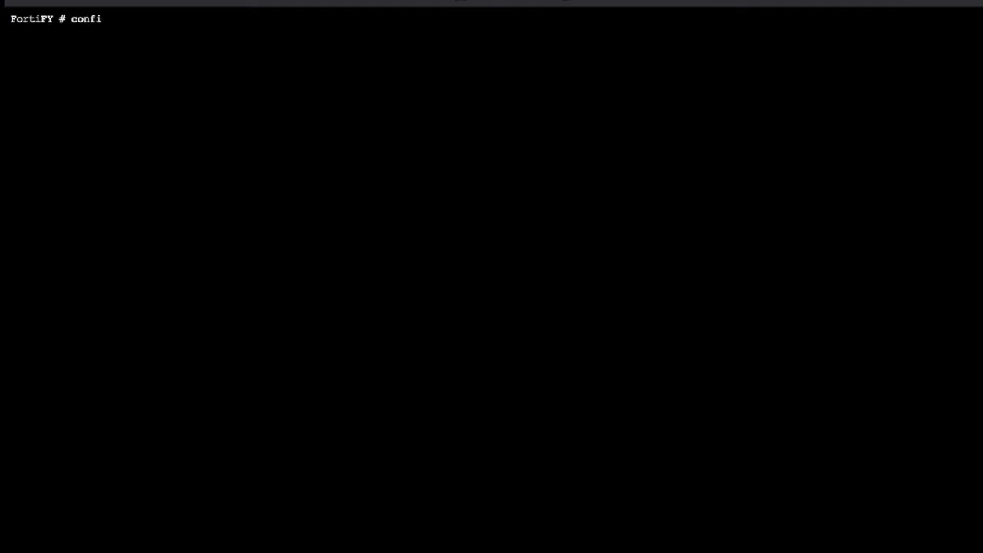
text(g)
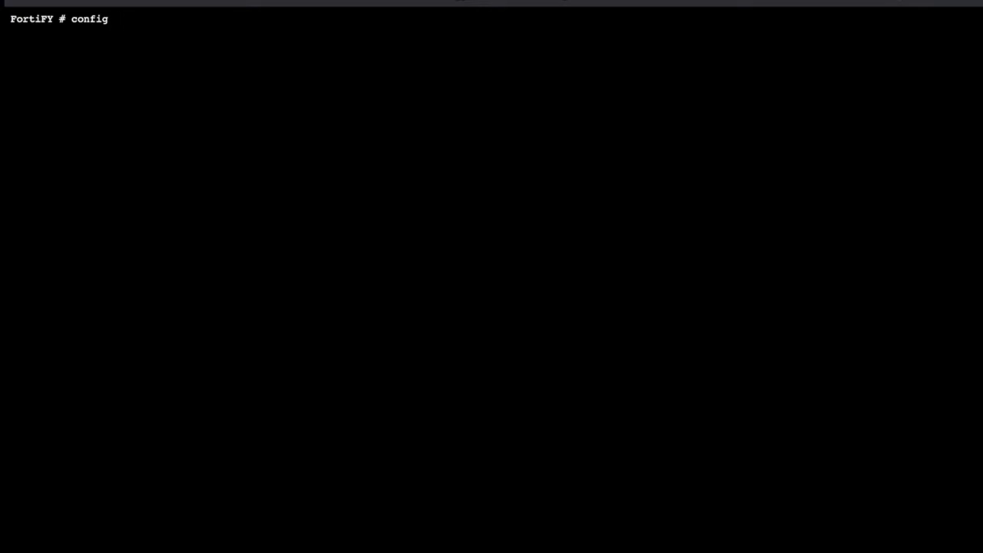
text(sy)
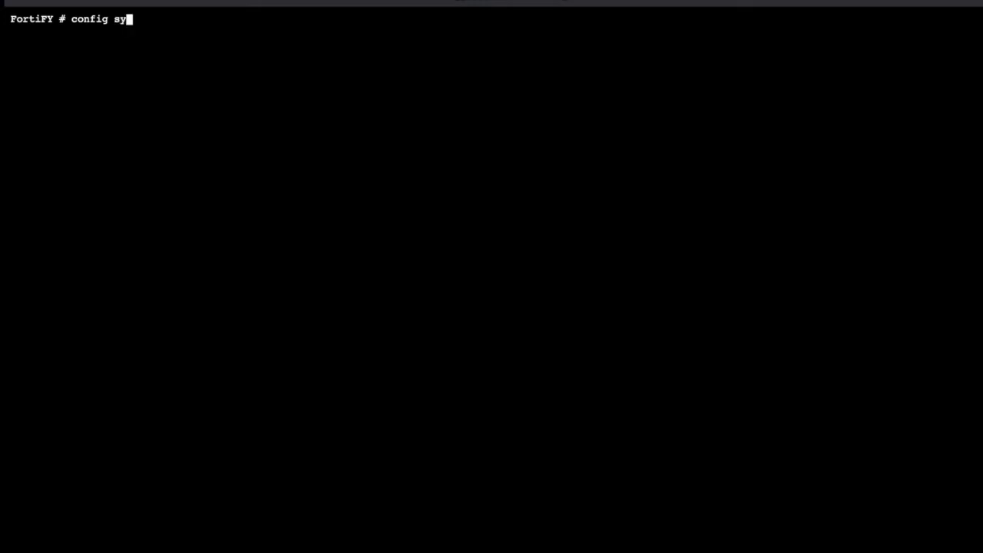
text(stem admin)
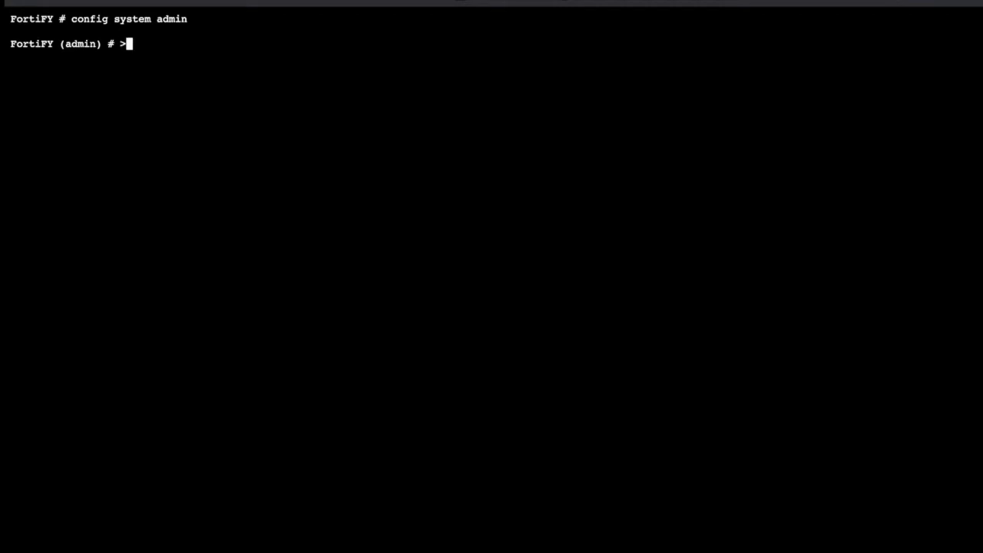
text(show)
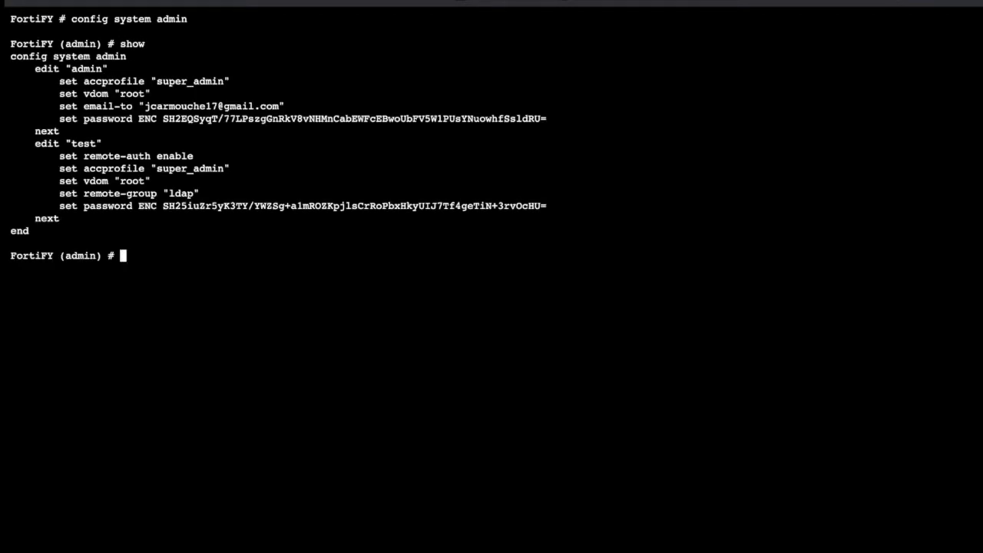
text(e)
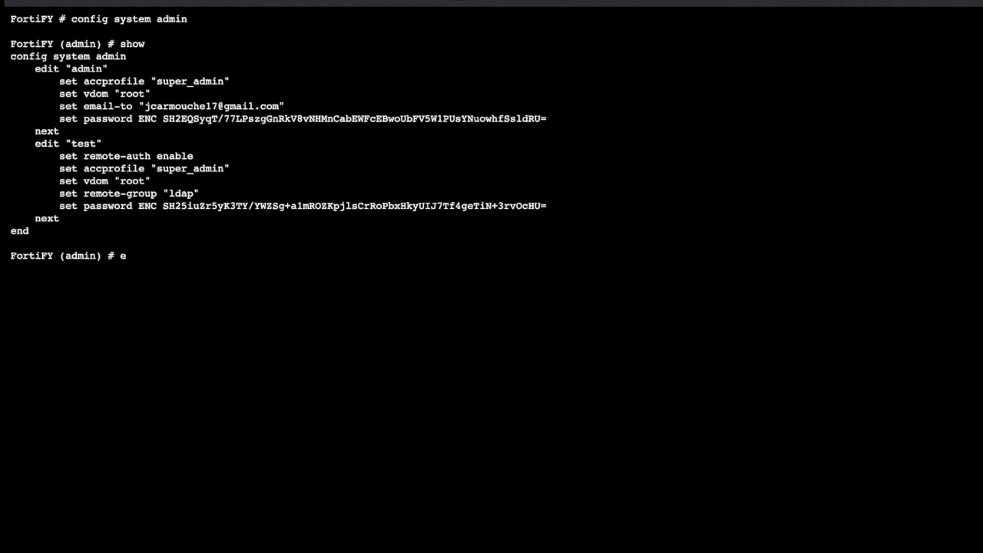
text(dit admin)
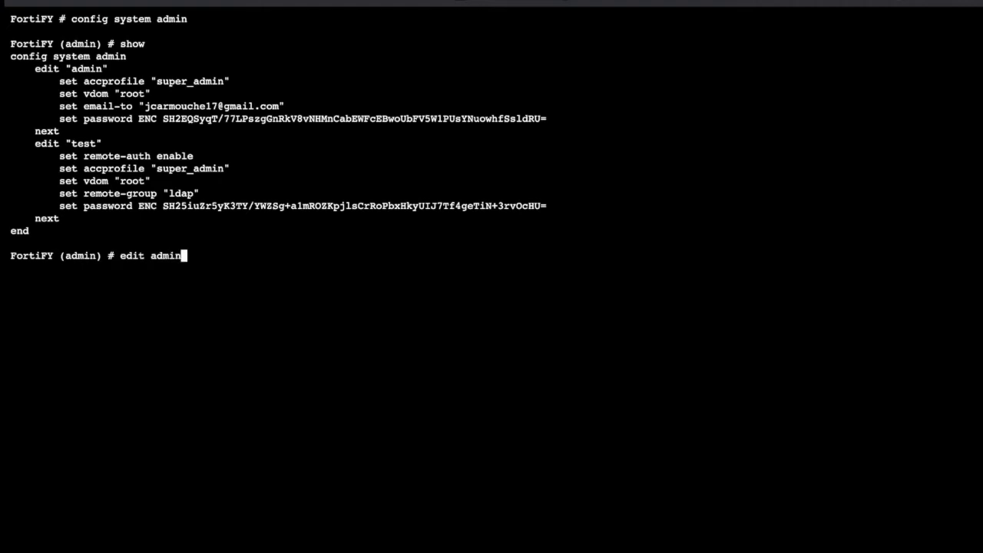
text(sh)
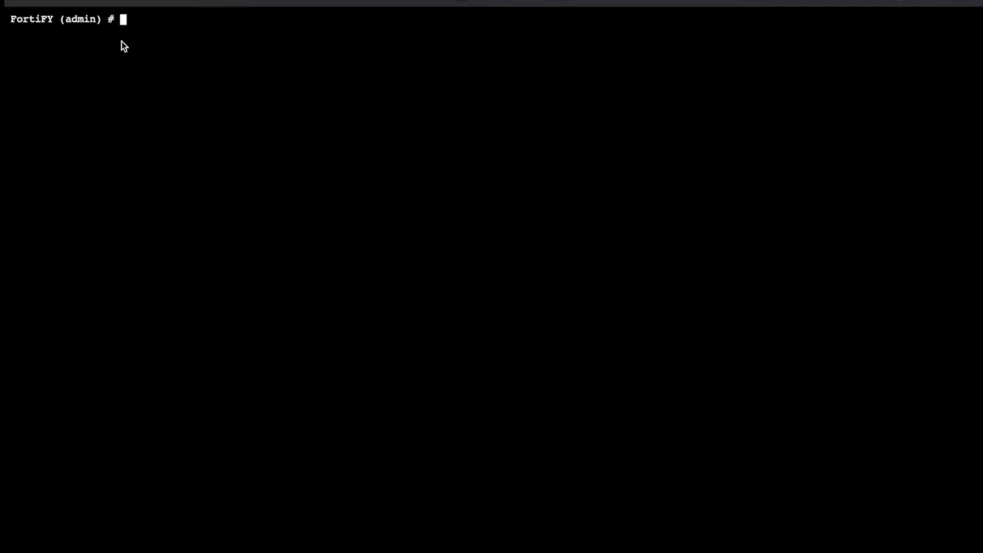
text(set s)
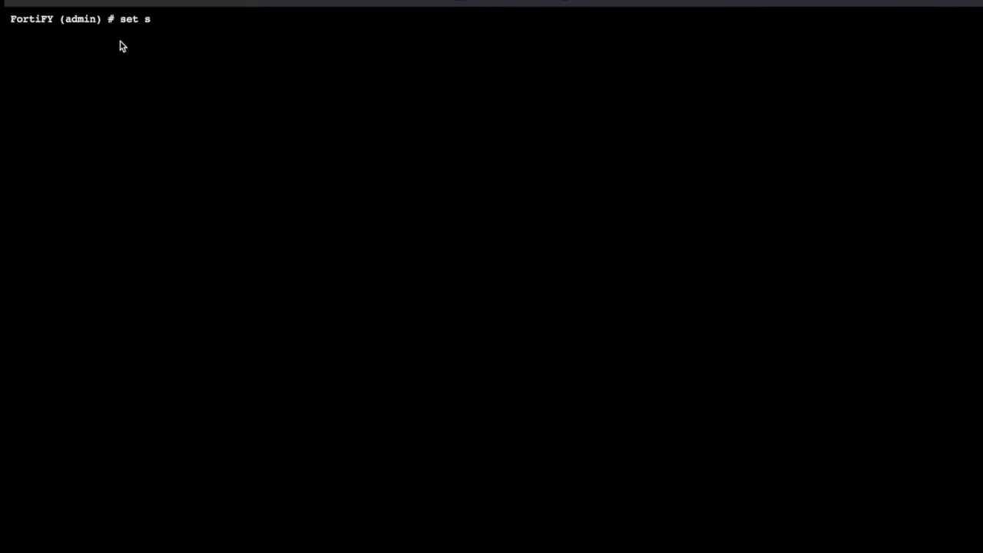
text(sh-public-key1)
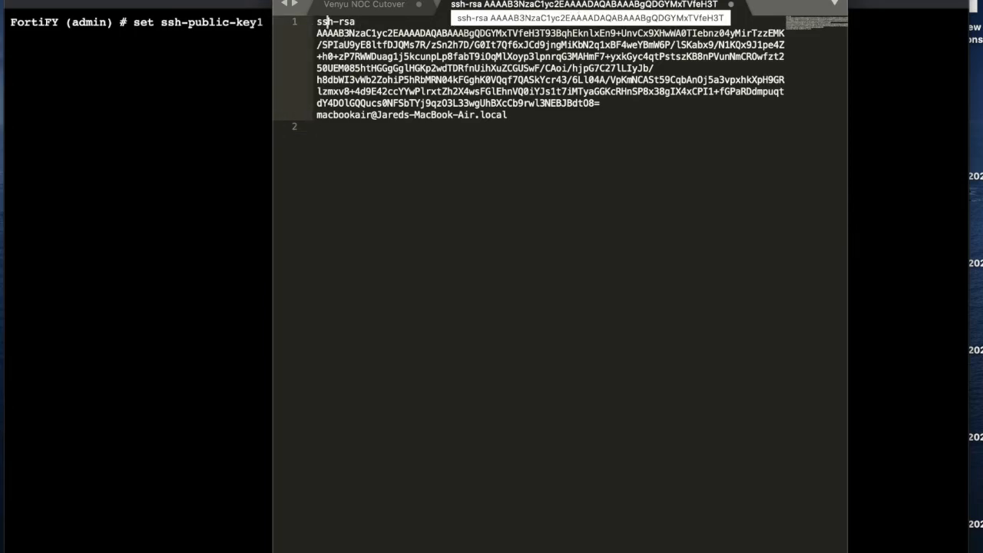
text(")
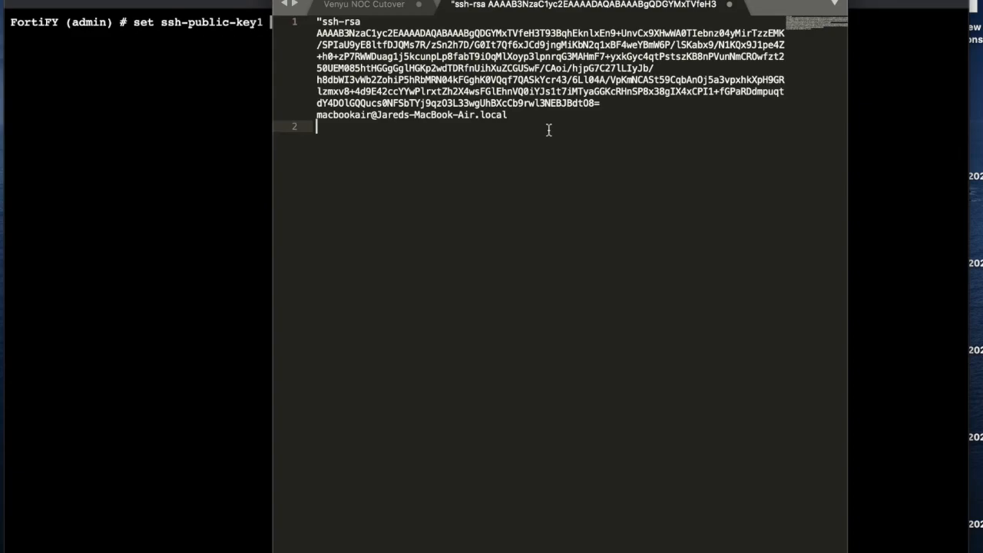
mouse_move(530, 110)
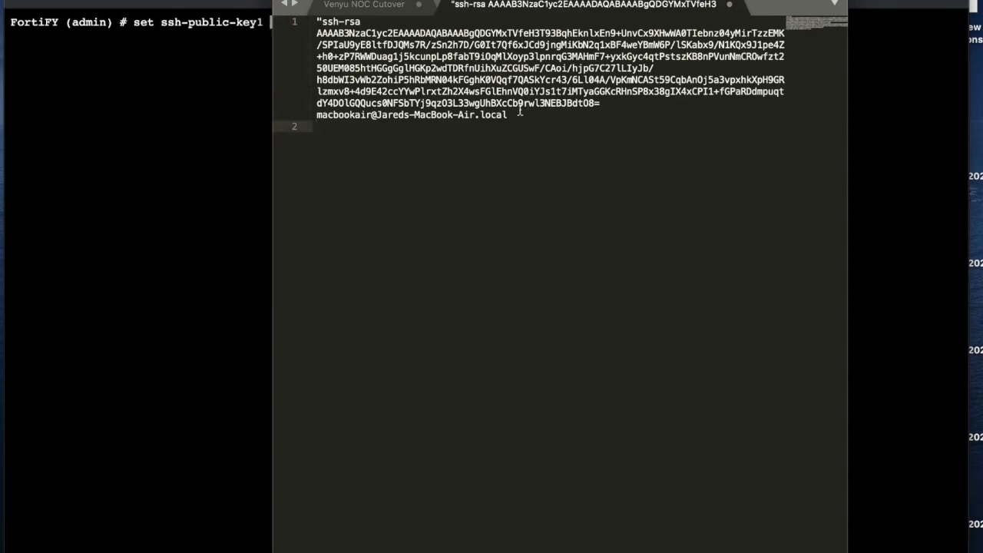
text(")
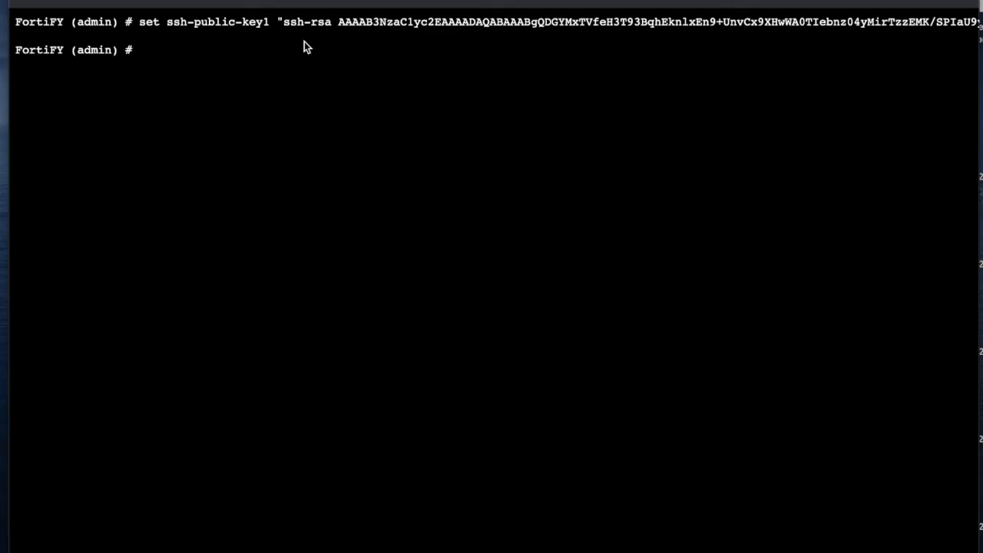
text(end)
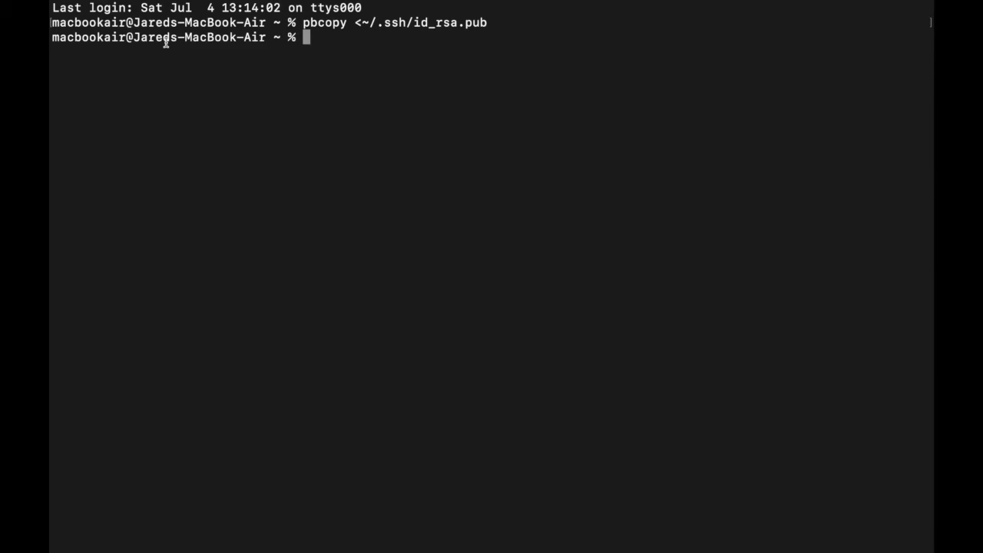
text(ss)
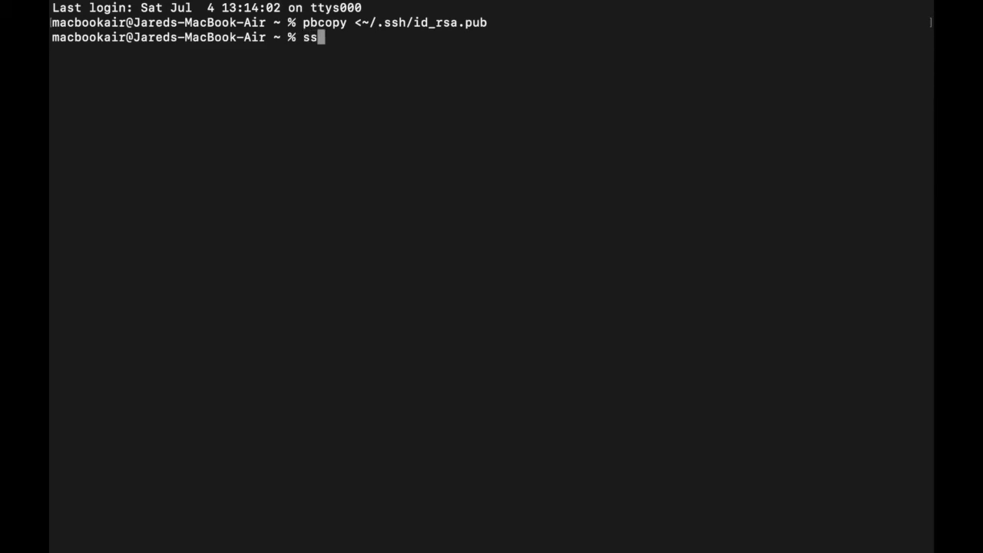
text(h)
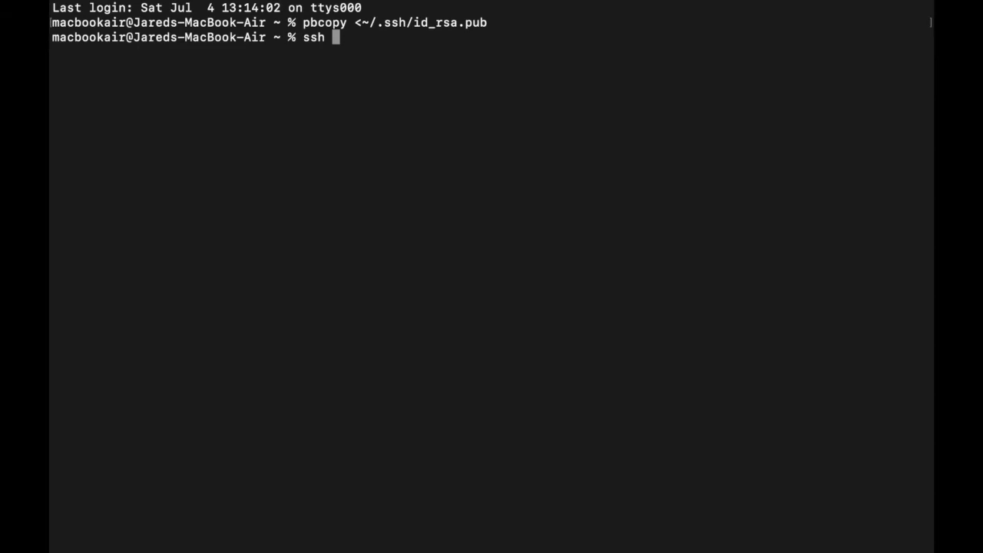
text(admin@1)
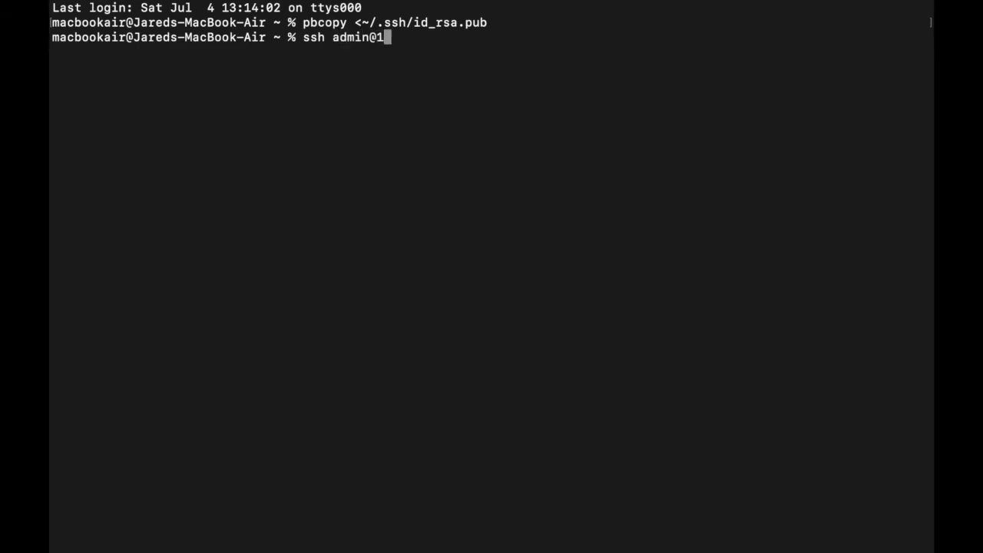
text(92.168.)
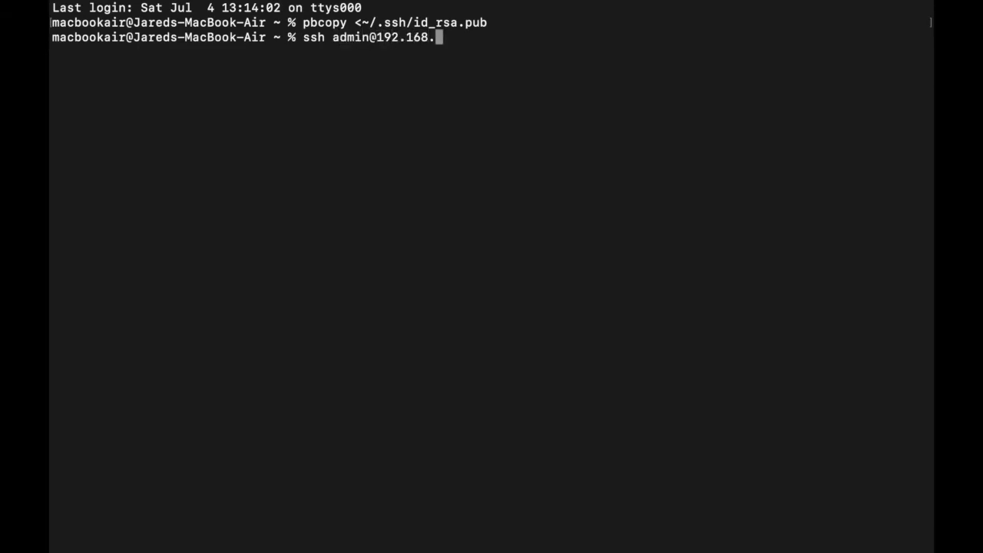
text(1.200 -p 1)
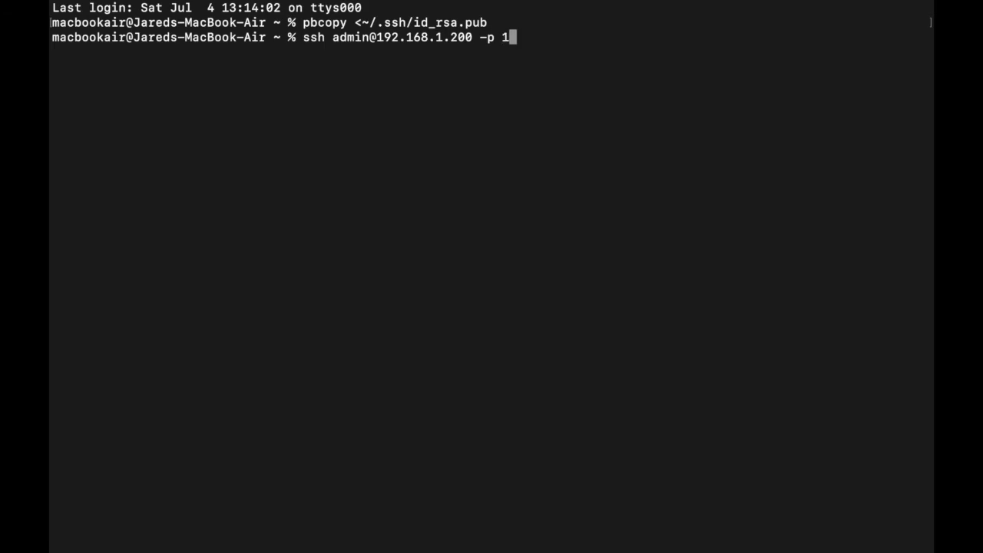
text(722)
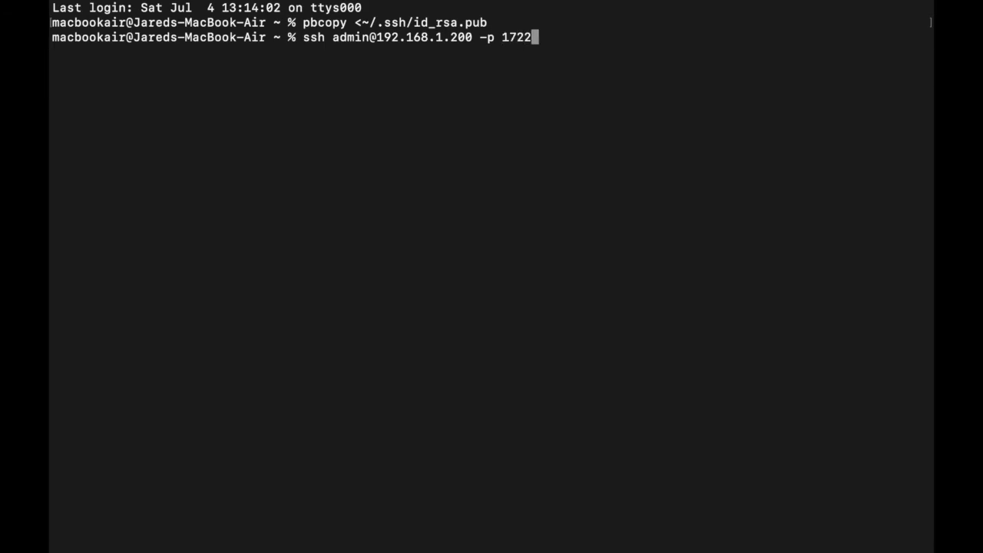